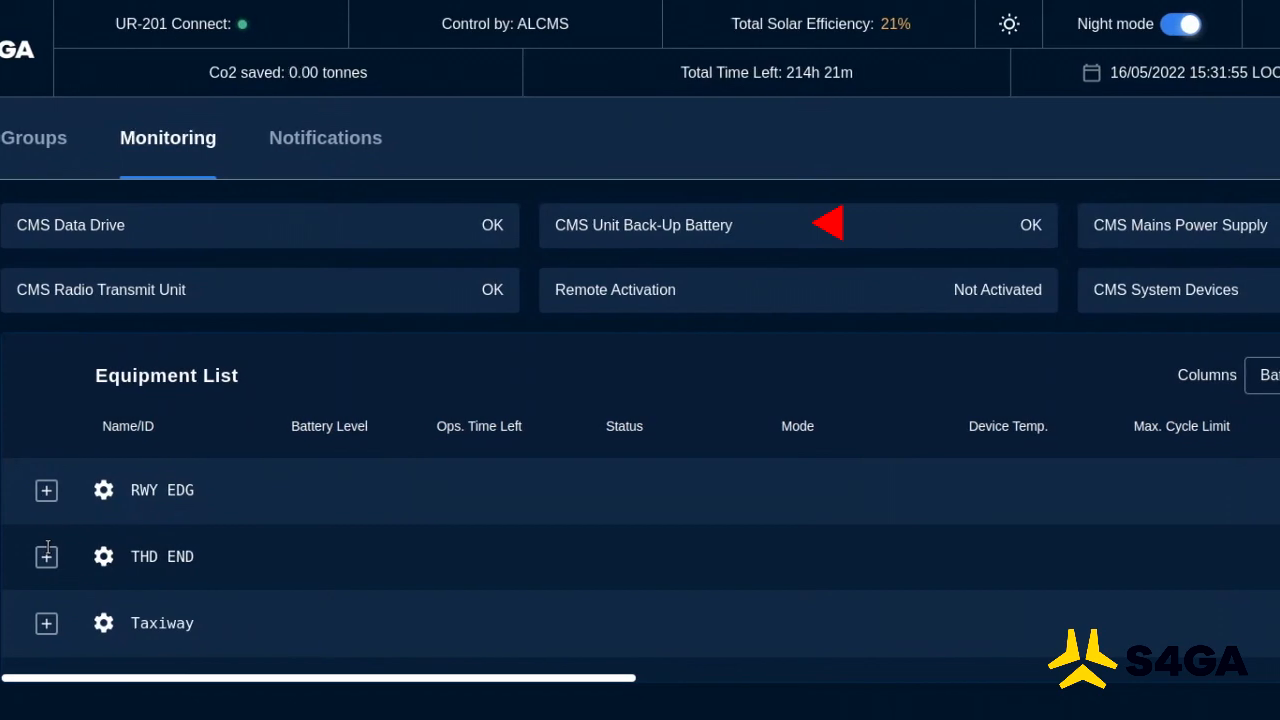
{"action": "scroll", "scroll_direction": "right", "scroll_amount": 3}
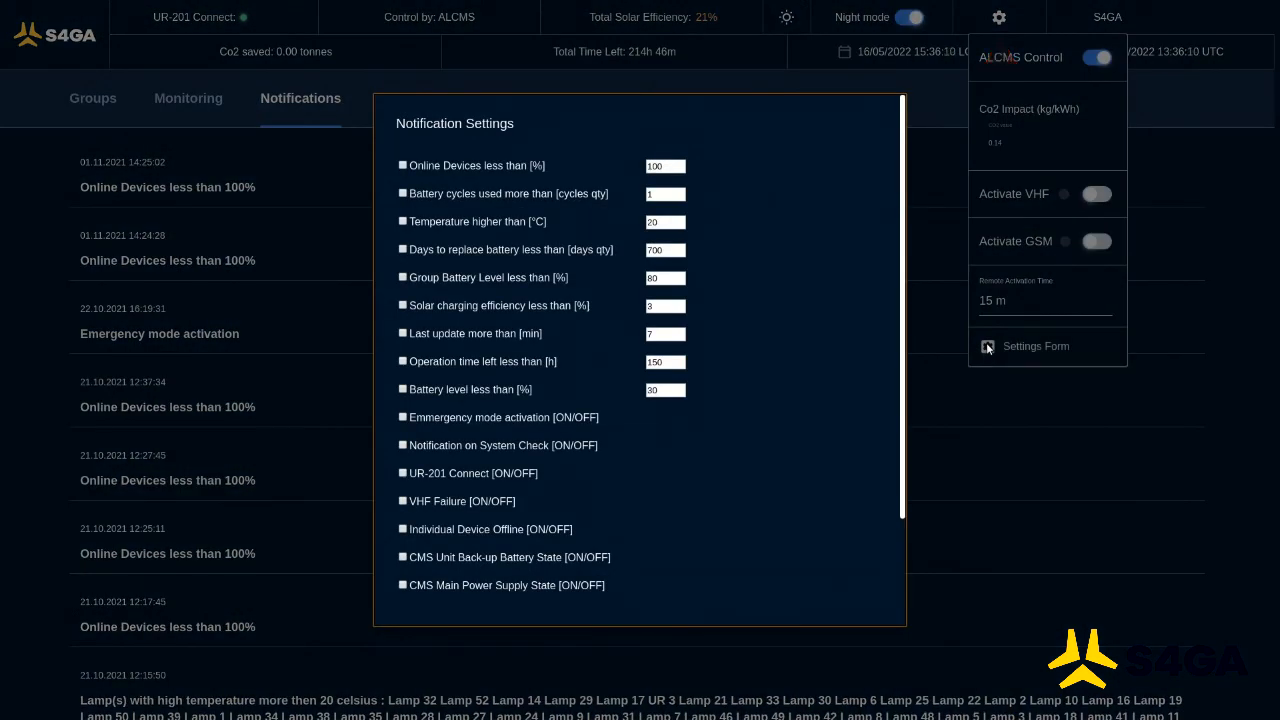
{"action": "scroll", "scroll_direction": "down", "scroll_amount": 3}
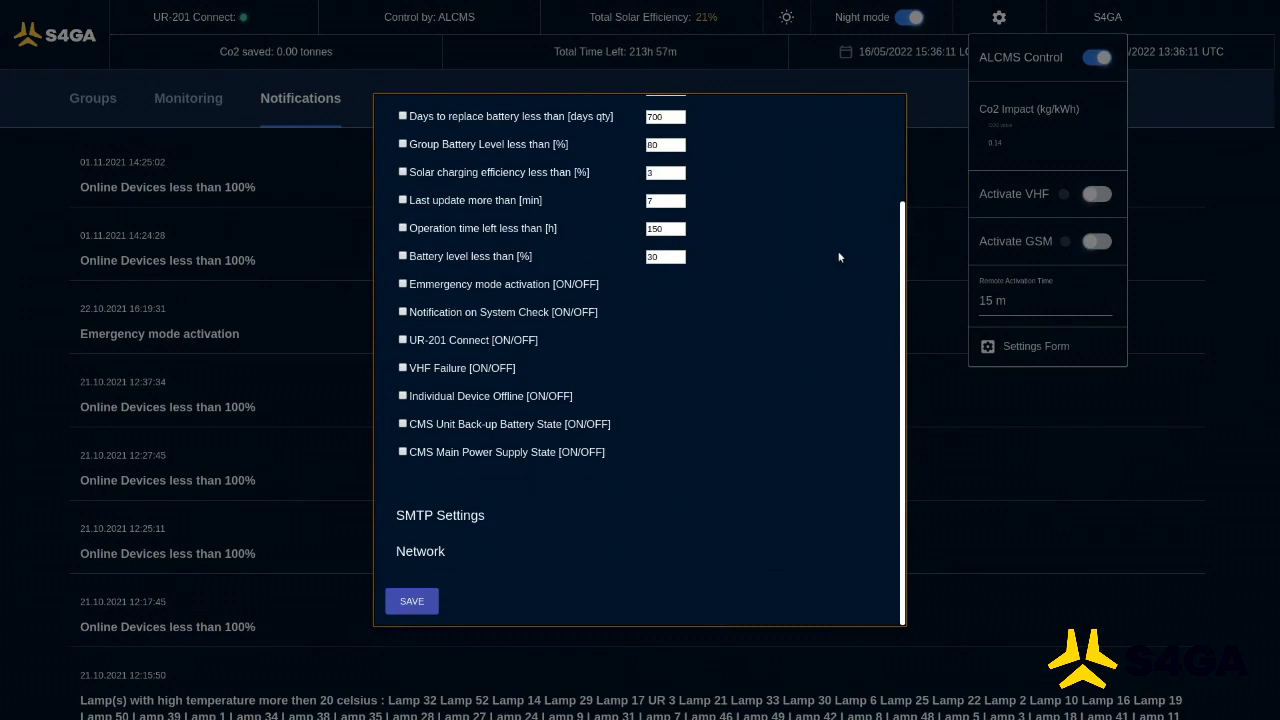